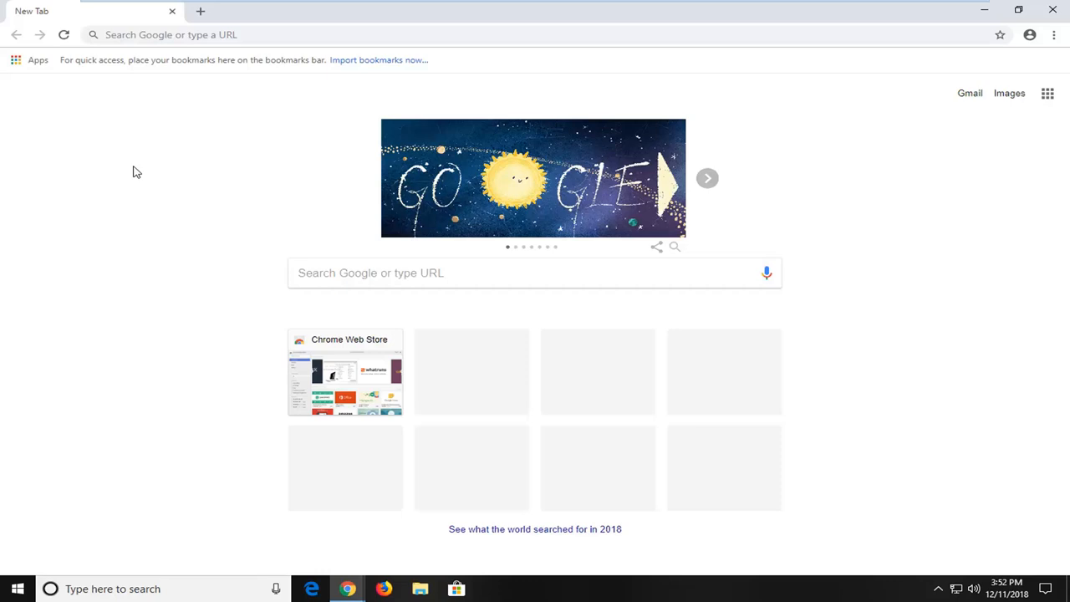
mouse_move(140, 178)
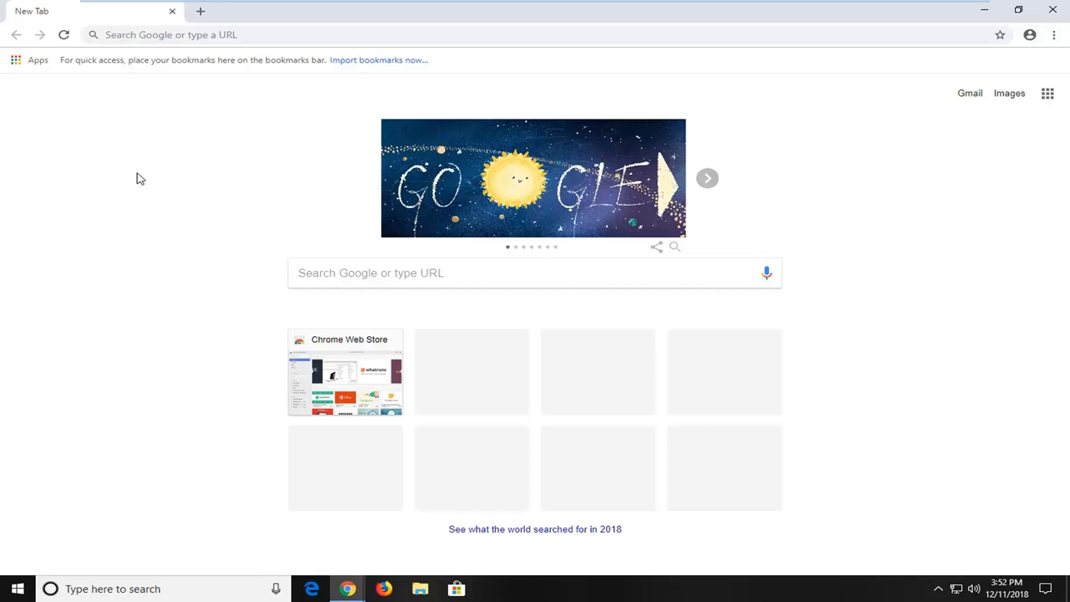
mouse_move(967, 75)
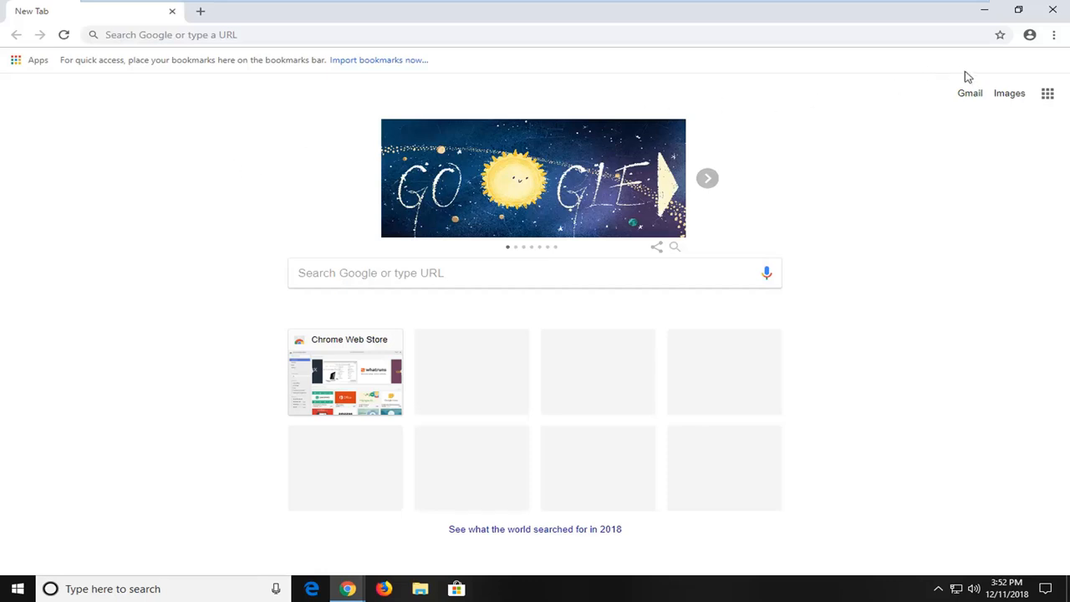
mouse_move(1053, 34)
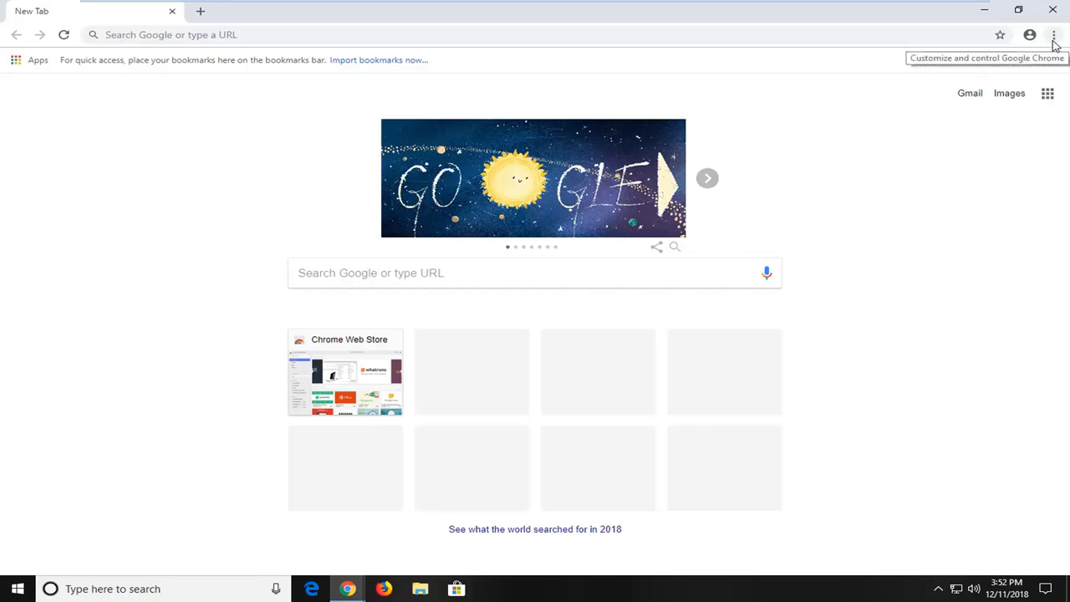
Open Chrome Settings from the three-dot main menu
left_click(1053, 34)
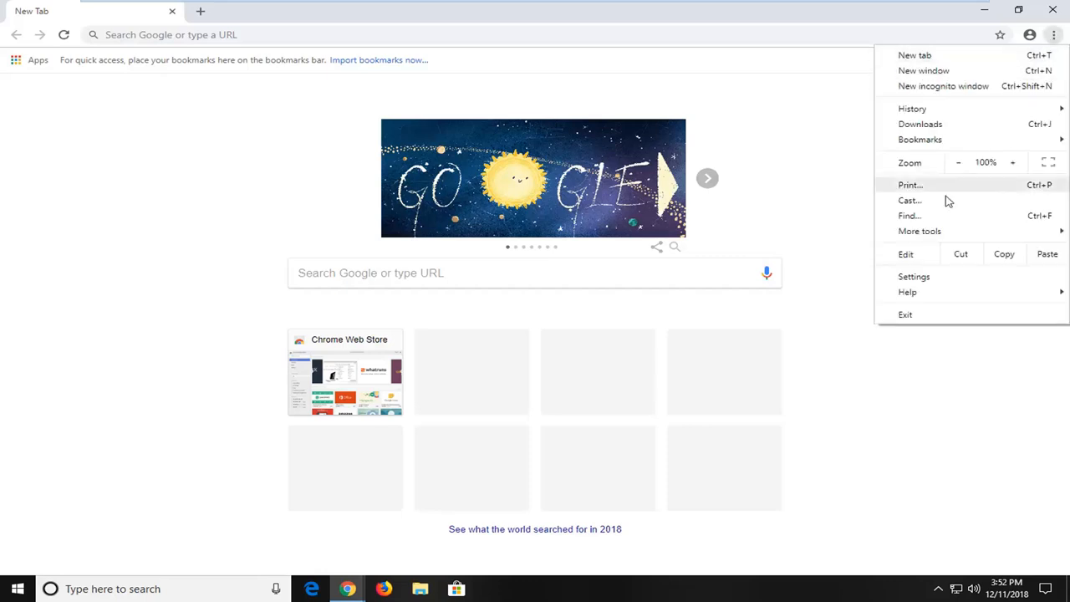
left_click(913, 276)
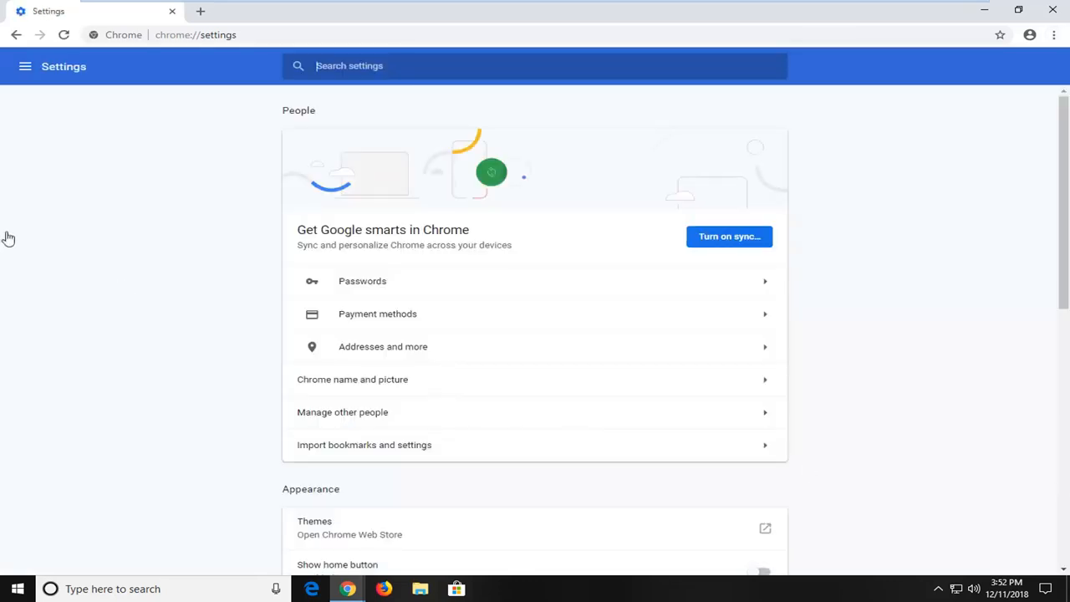
Expand Advanced settings and open Content settings under Privacy and security
scroll("down", 3)
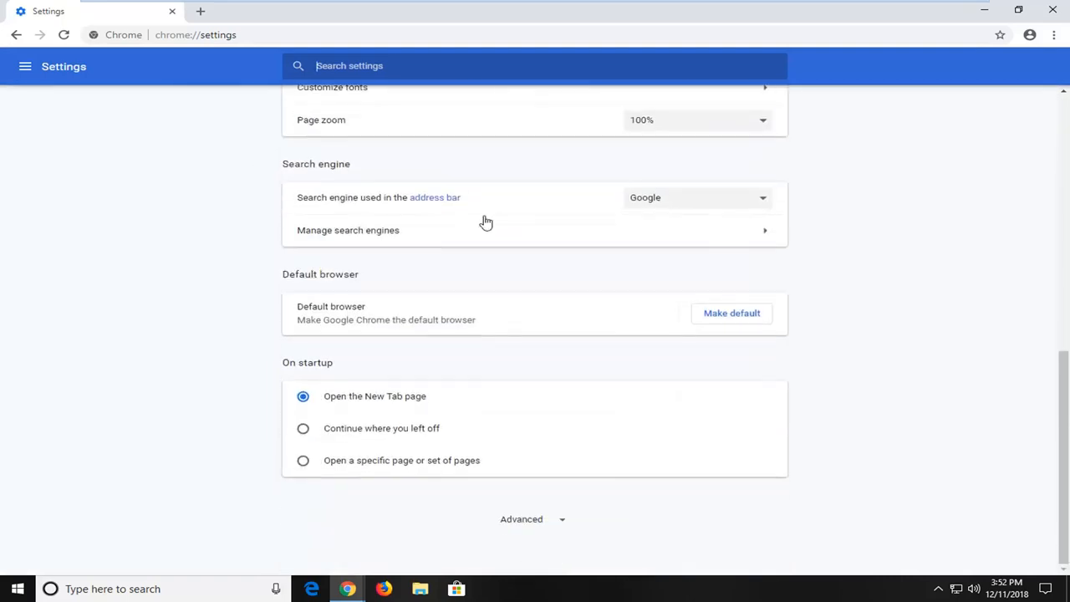
mouse_move(533, 519)
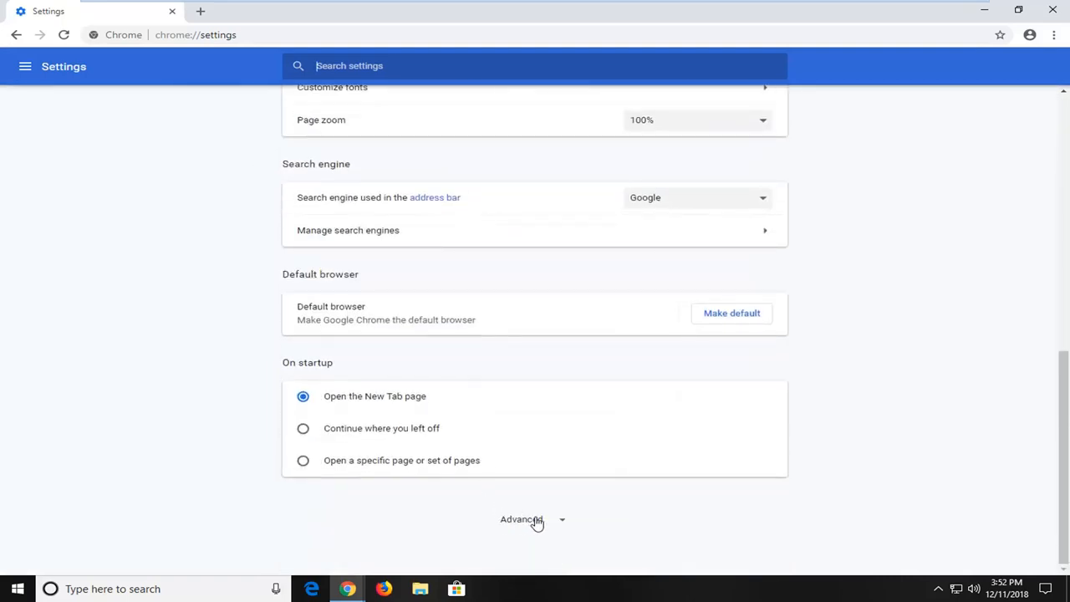
left_click(518, 519)
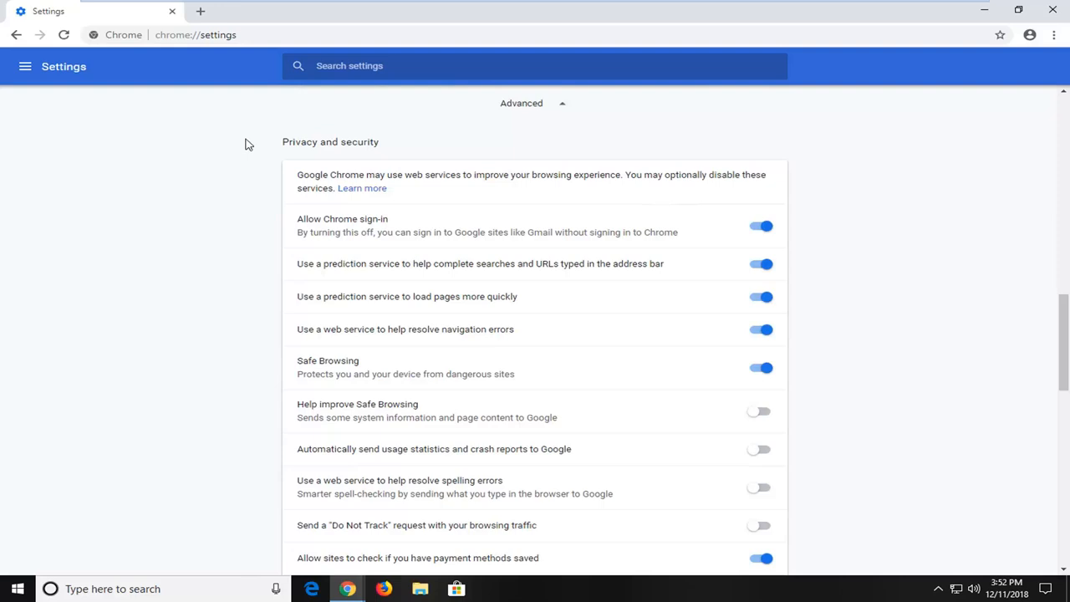
scroll("down", 3)
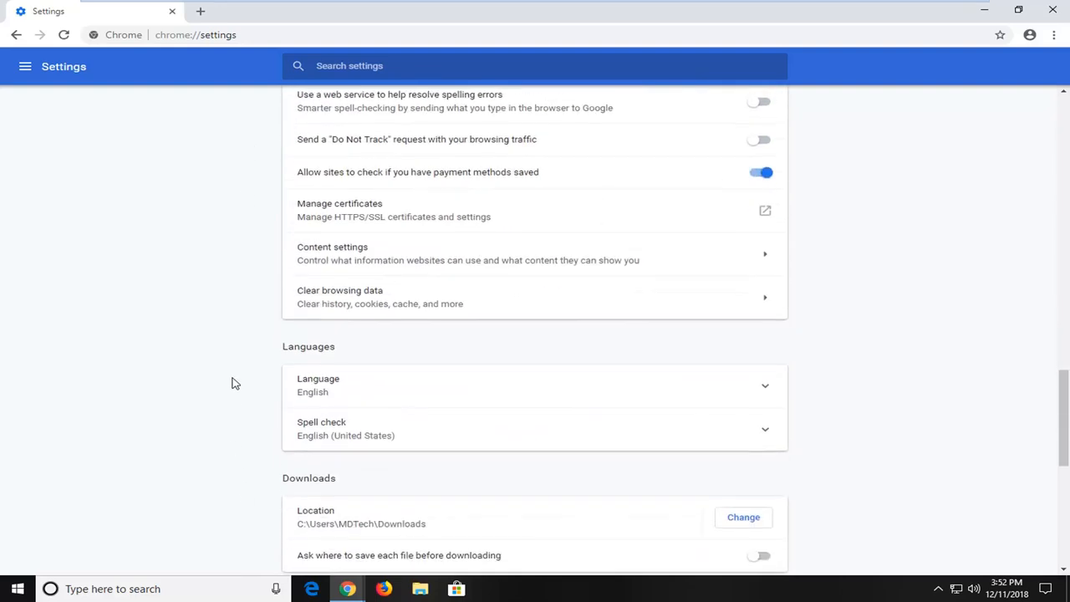
scroll("down", 3)
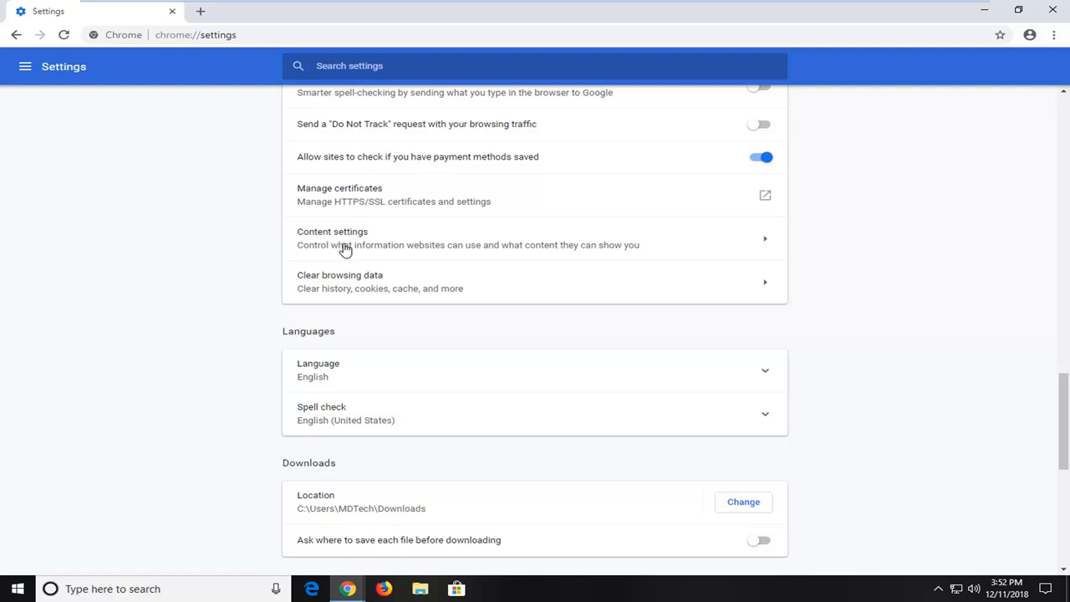
left_click(345, 238)
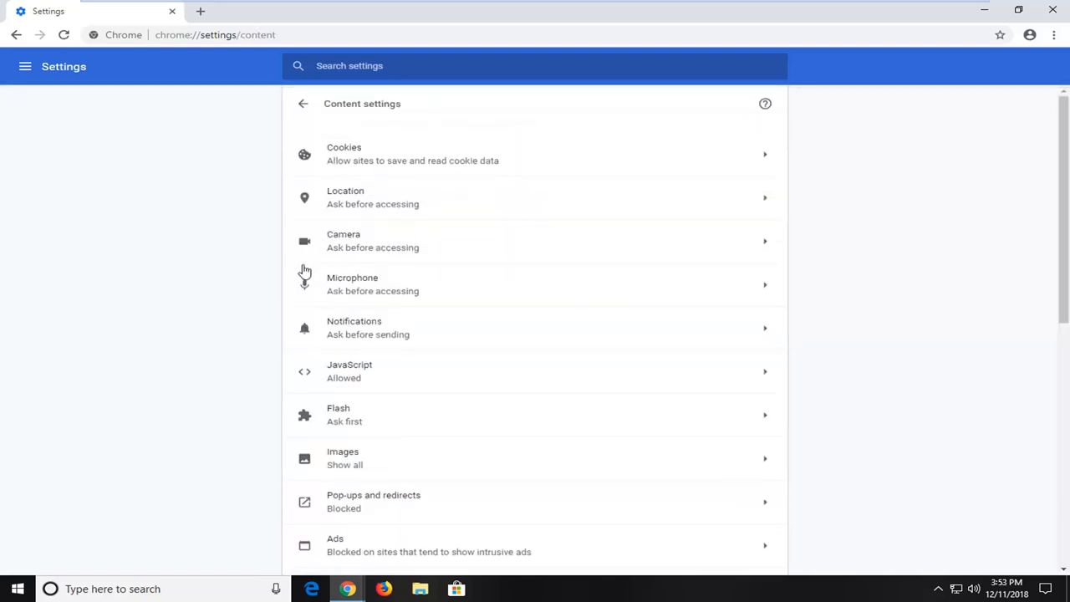
mouse_move(310, 391)
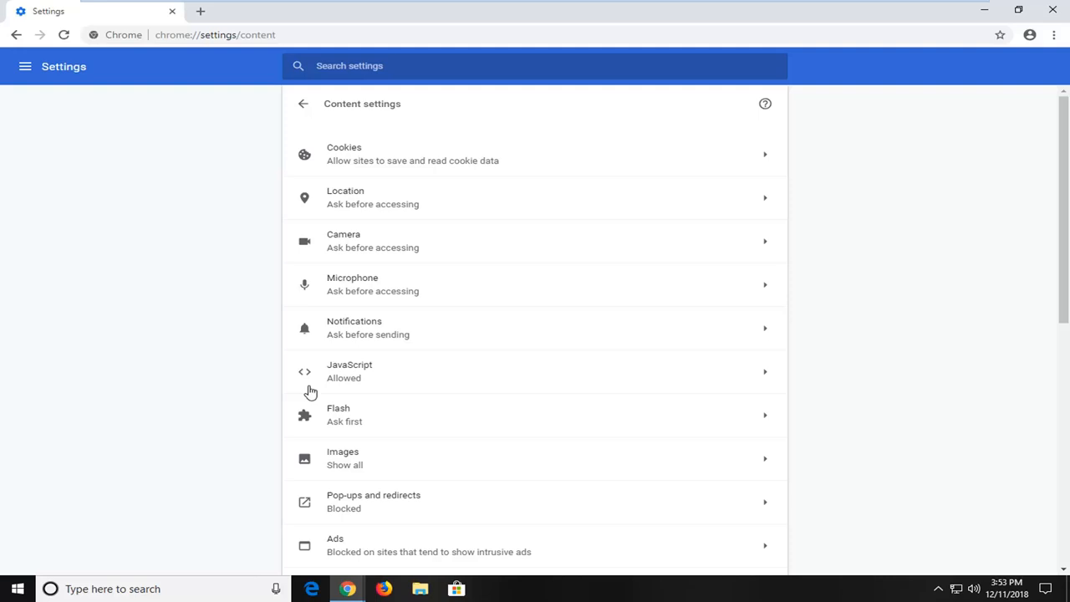
mouse_move(364, 426)
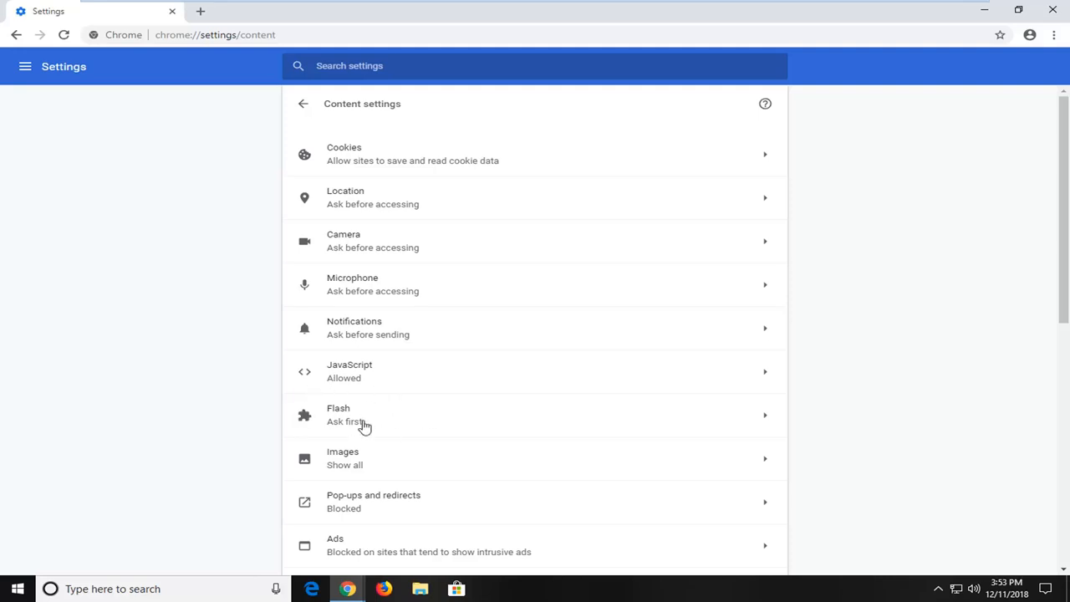
mouse_move(334, 424)
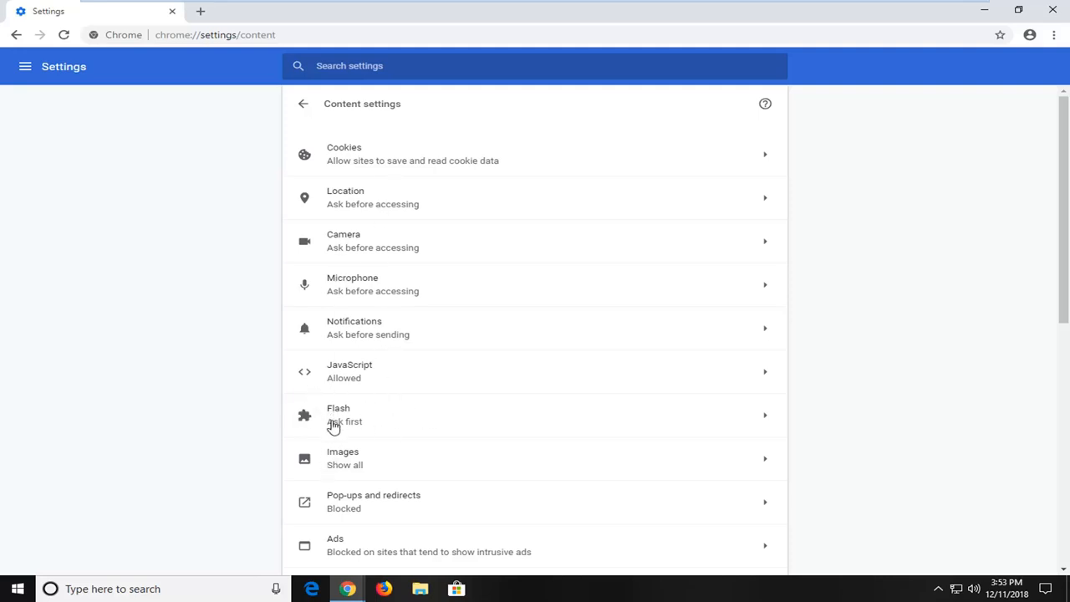
Select the Flash entry in the content settings list
left_click(338, 414)
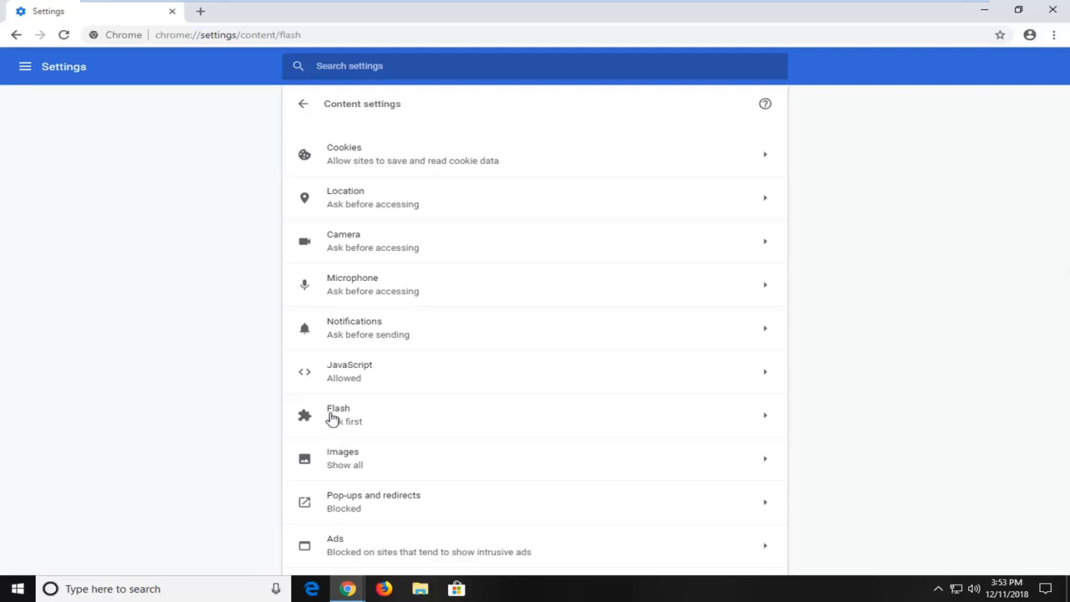
Toggle Flash to blocked, restore 'Ask first', then go back to Content settings
left_click(338, 414)
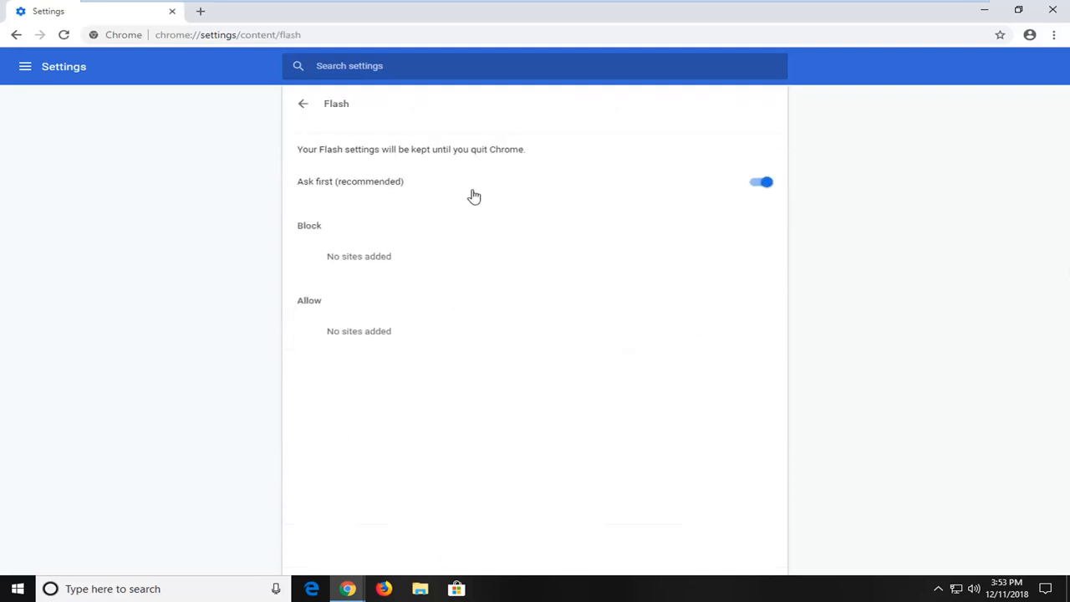
mouse_move(735, 197)
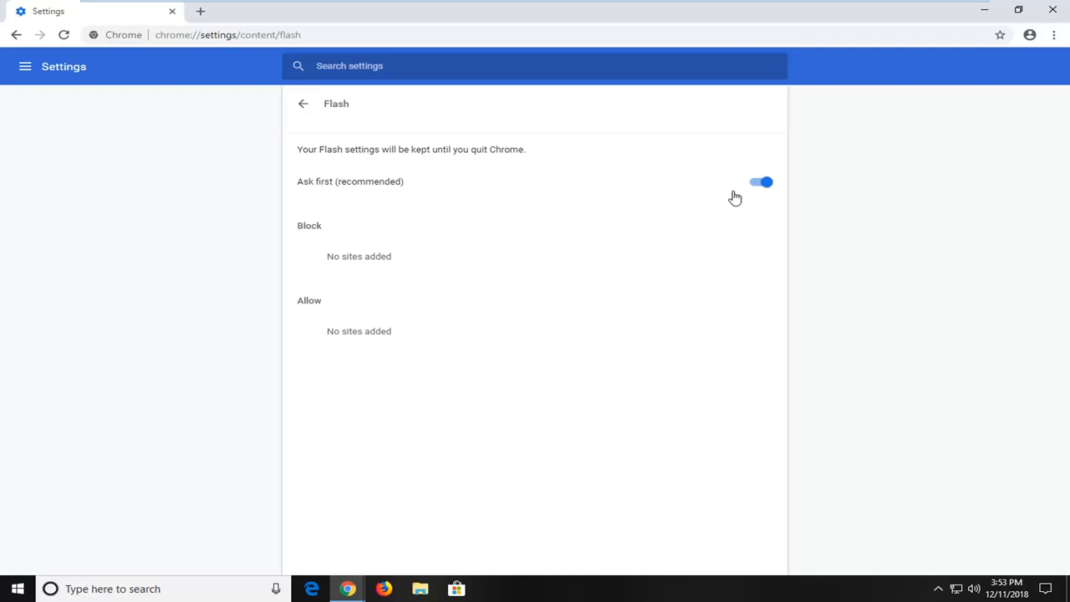
mouse_move(350, 181)
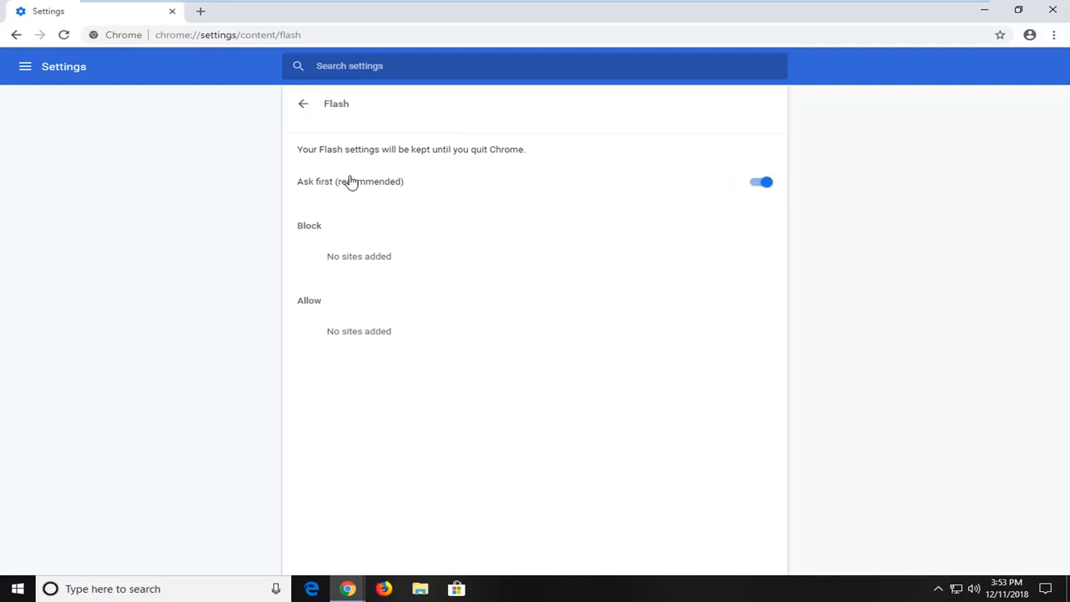
left_click(760, 181)
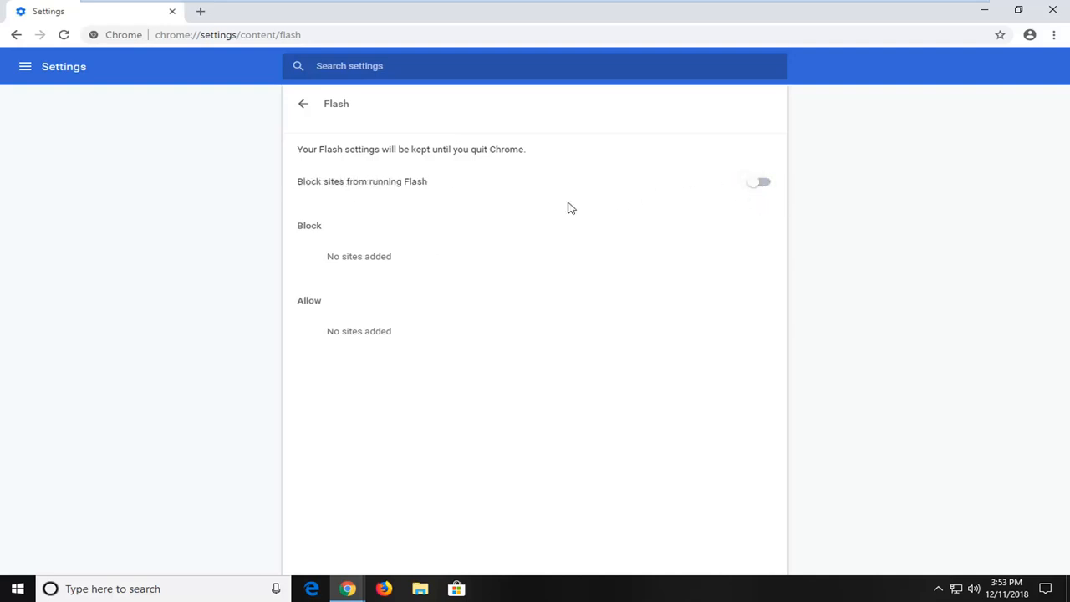
mouse_move(441, 184)
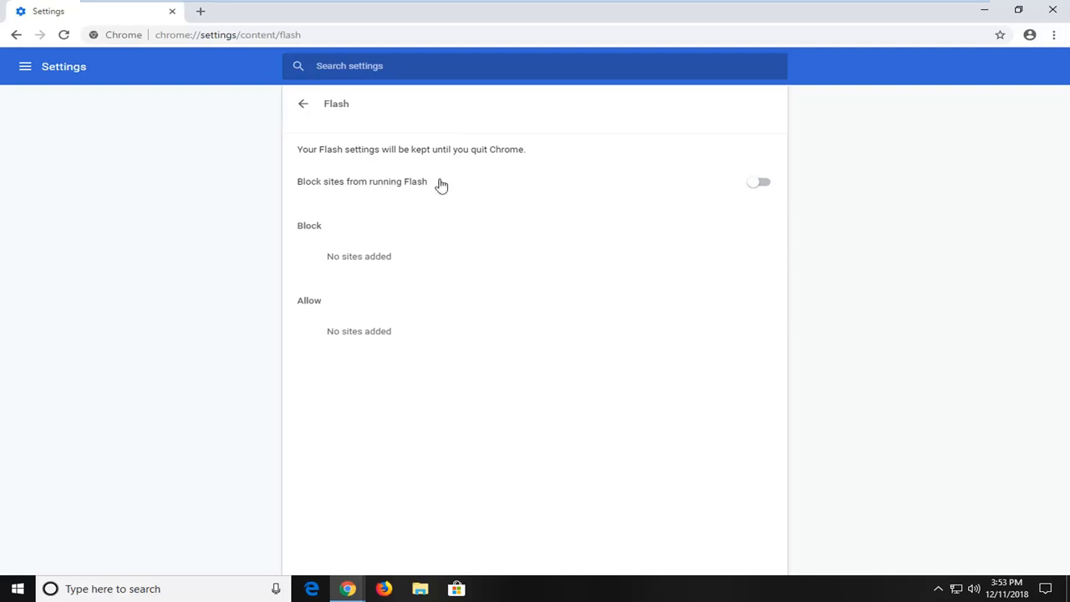
mouse_move(755, 184)
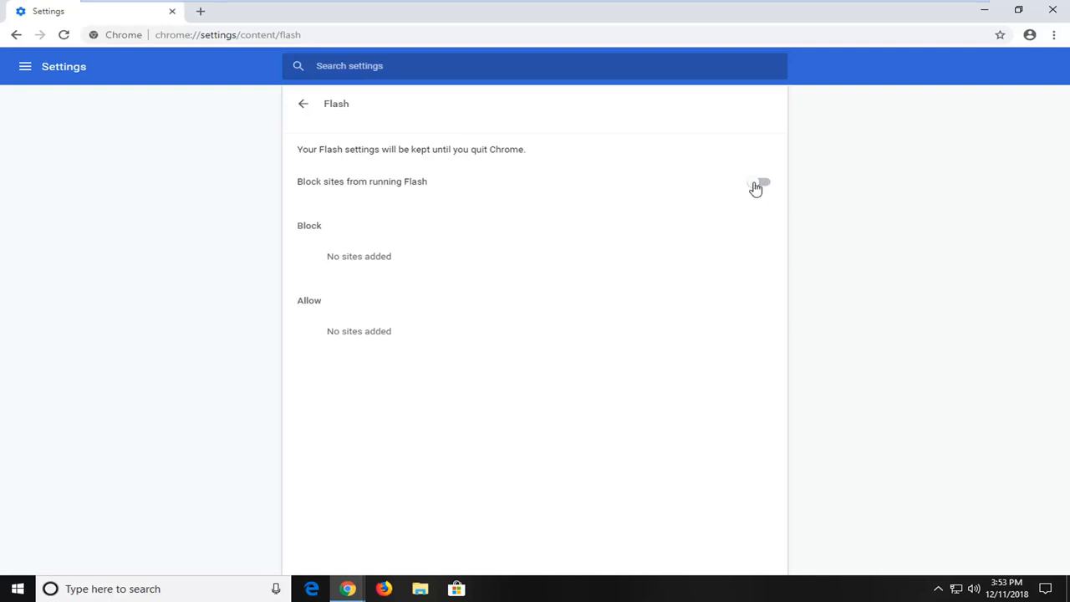
left_click(761, 181)
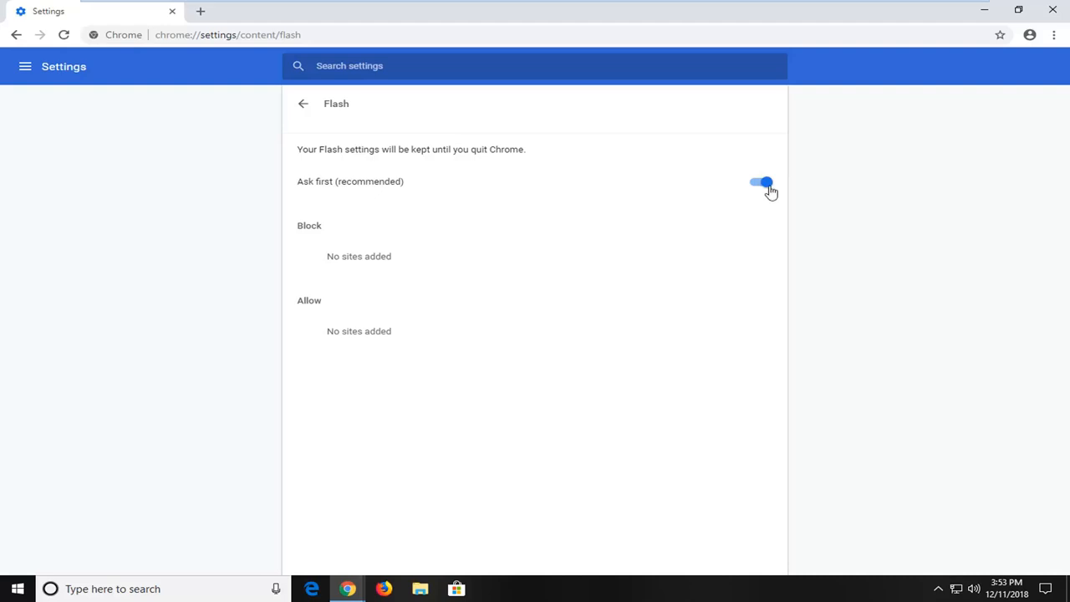
mouse_move(290, 179)
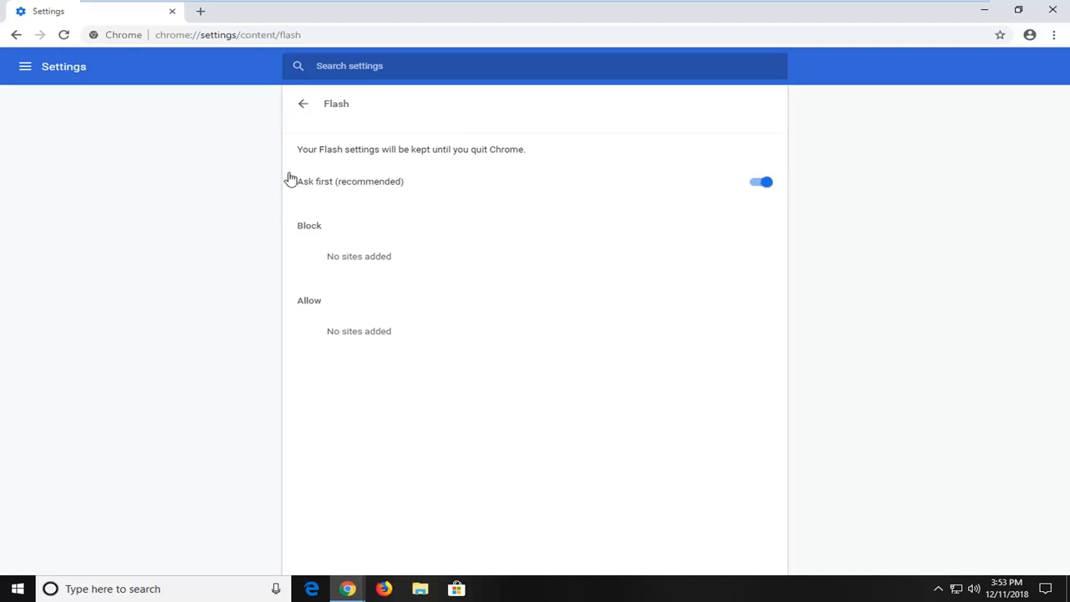
mouse_move(370, 206)
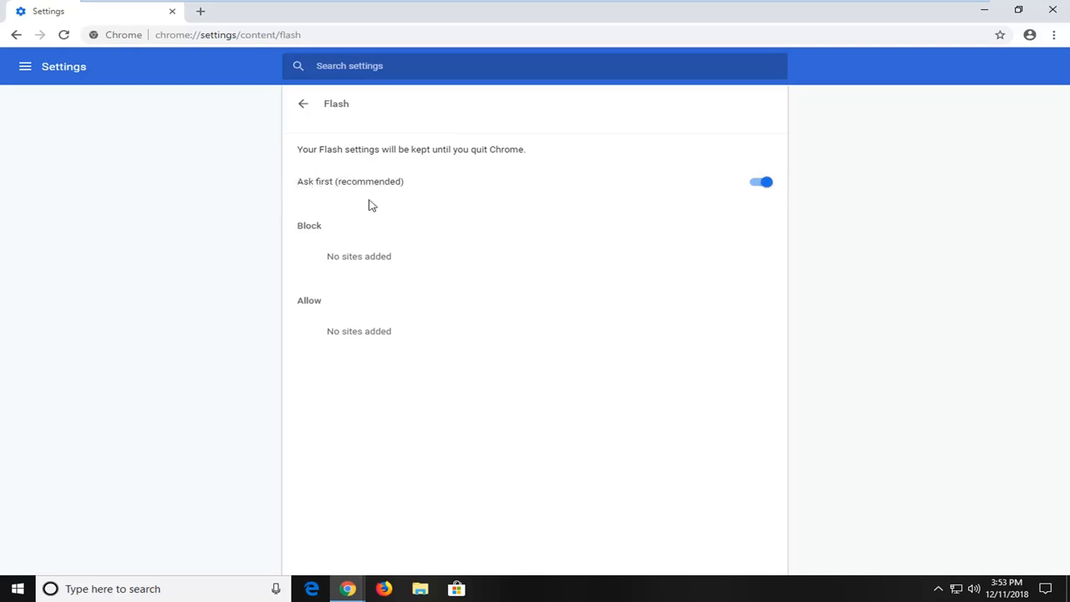
mouse_move(161, 248)
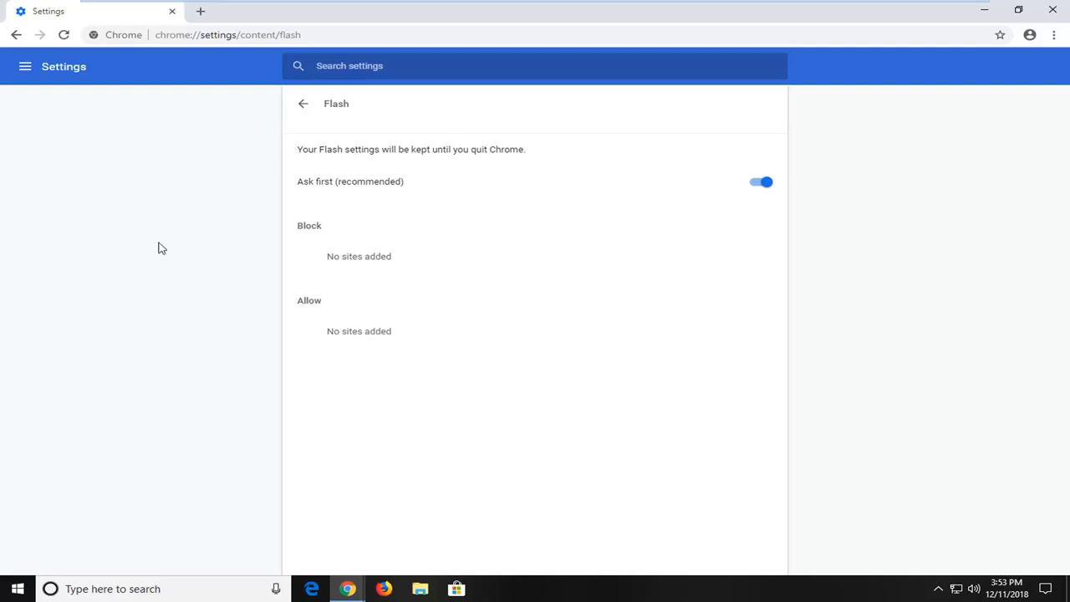
mouse_move(211, 408)
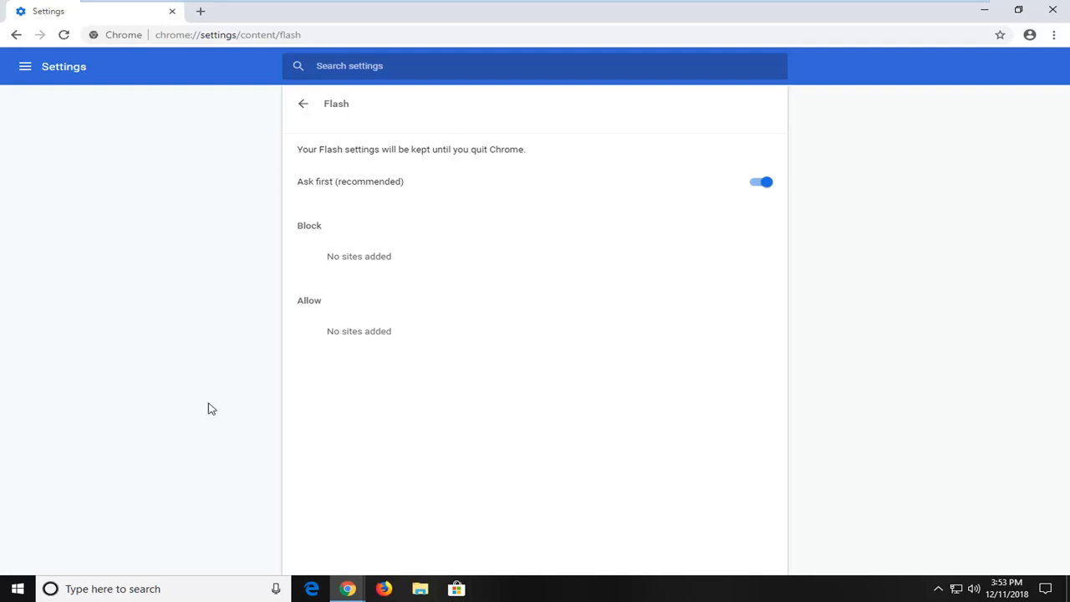
mouse_move(286, 220)
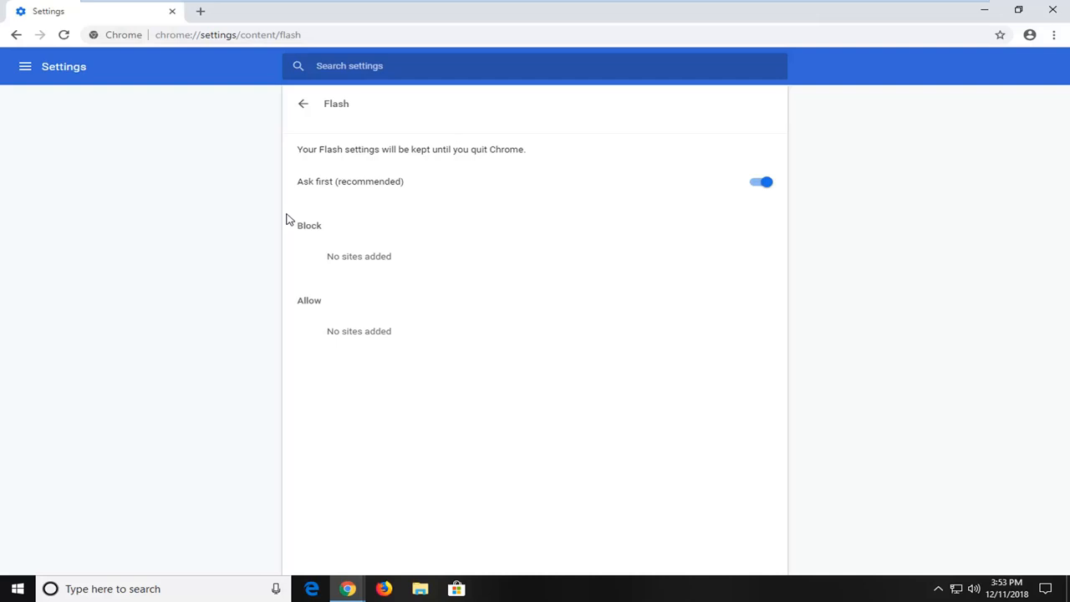
mouse_move(302, 113)
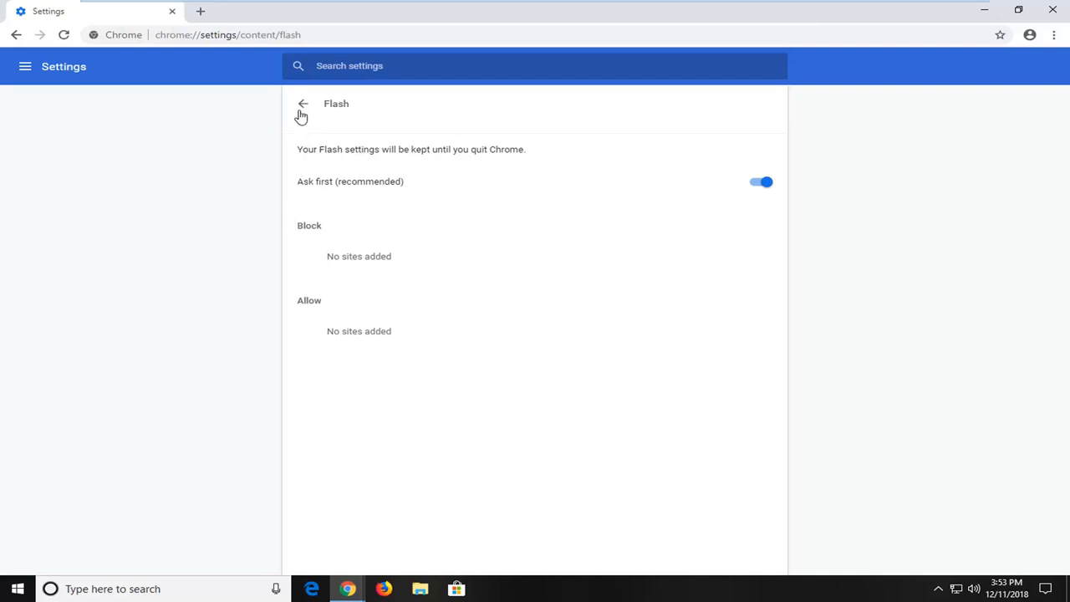
left_click(302, 104)
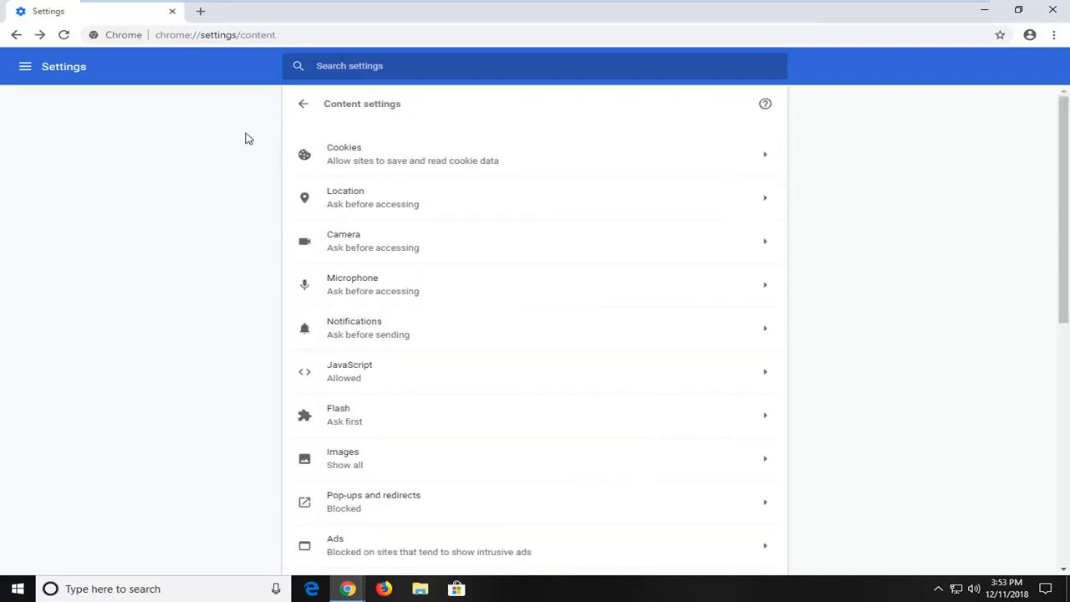